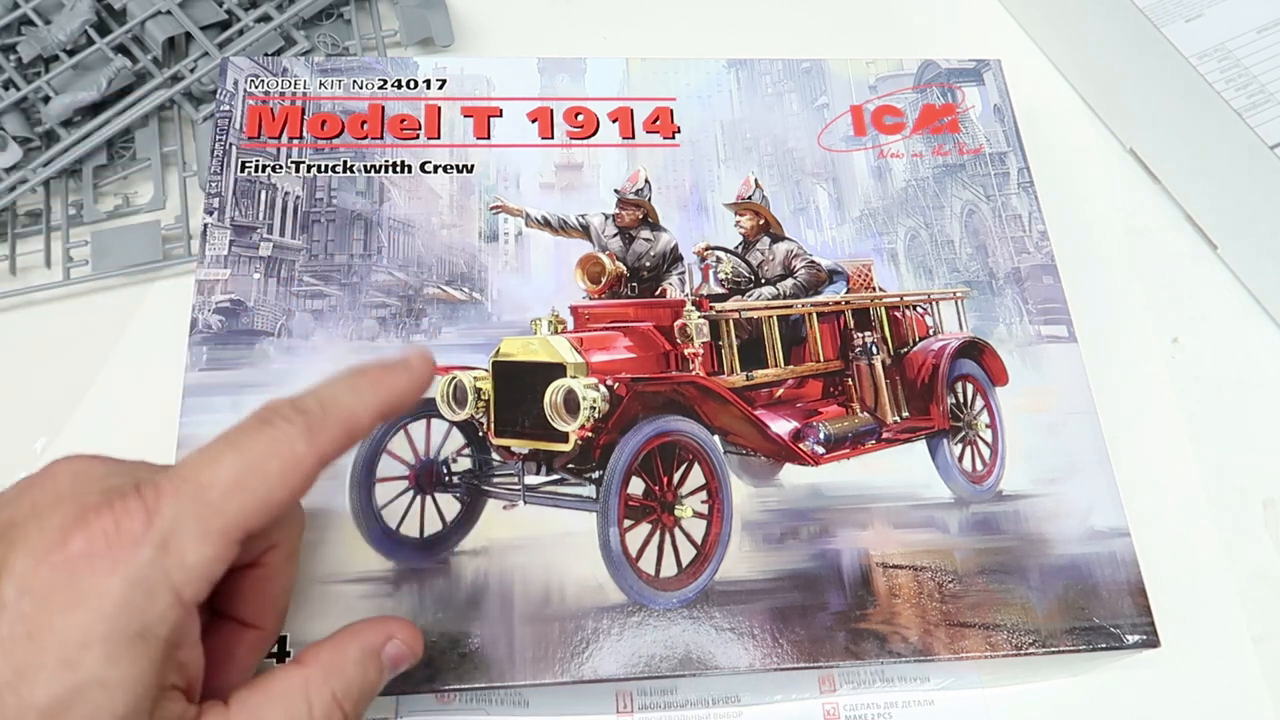
{"action": "mouse_move", "coordinate": [150, 530]}
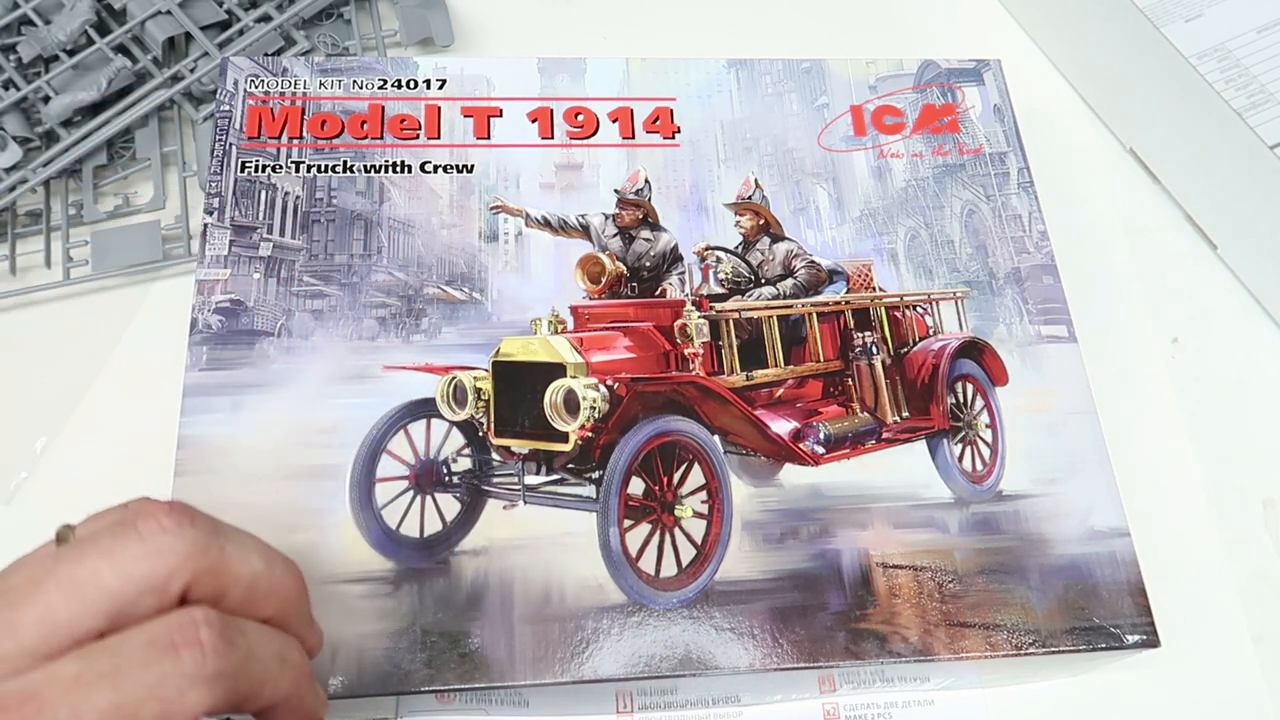